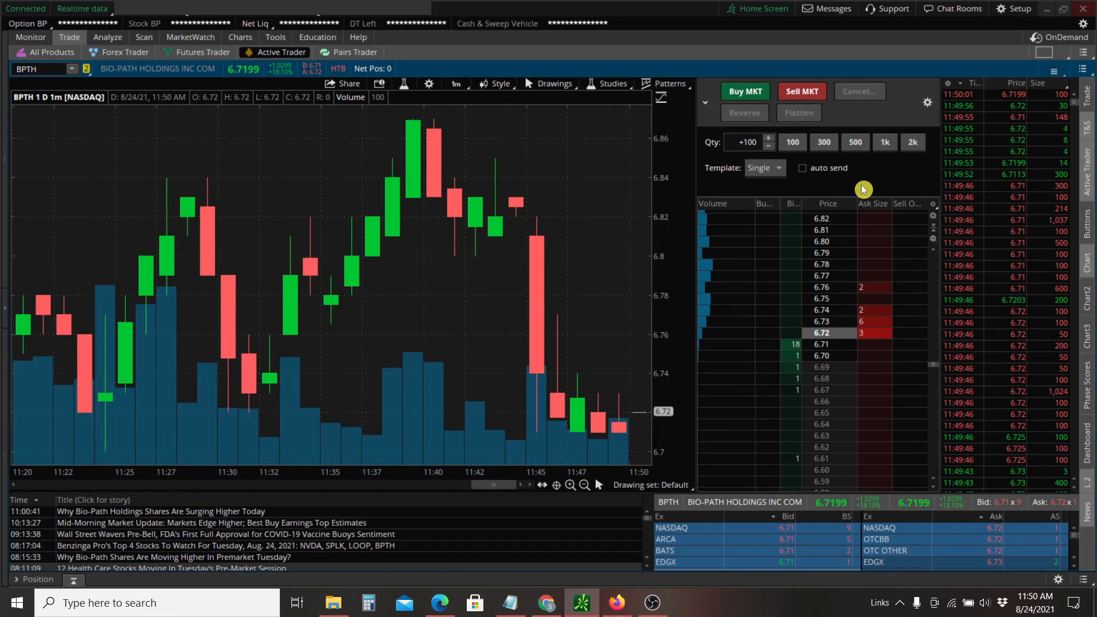
{"action": "mouse_move", "coordinate": [488, 220]}
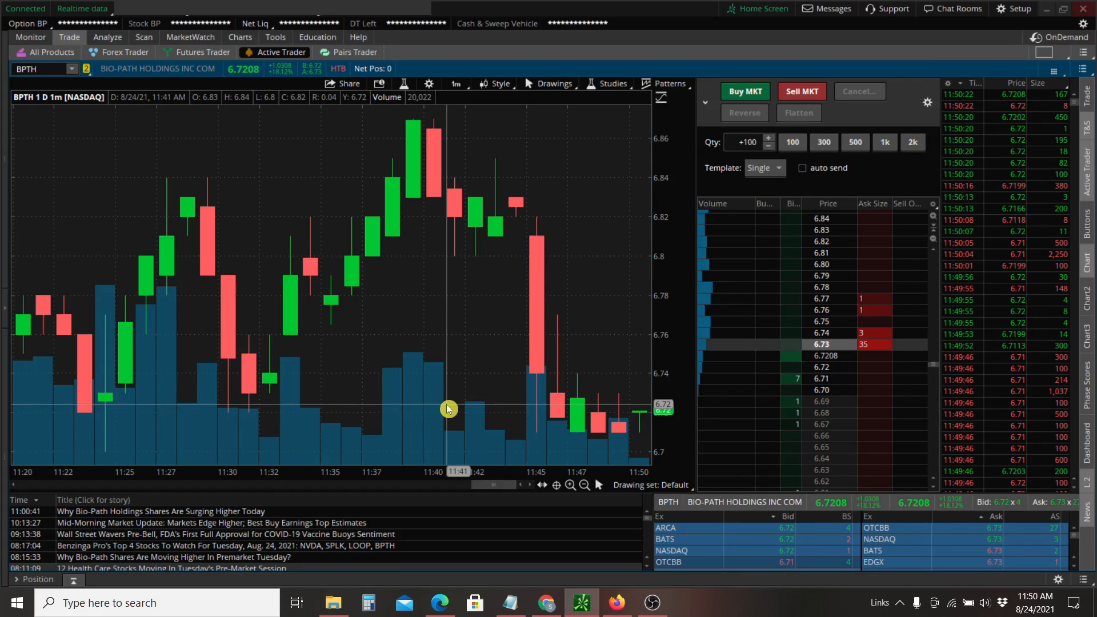
Search FloatChecker for the BPTH ticker to show its roughly 6.9 million share float.
{"action": "left_click", "coordinate": [443, 604]}
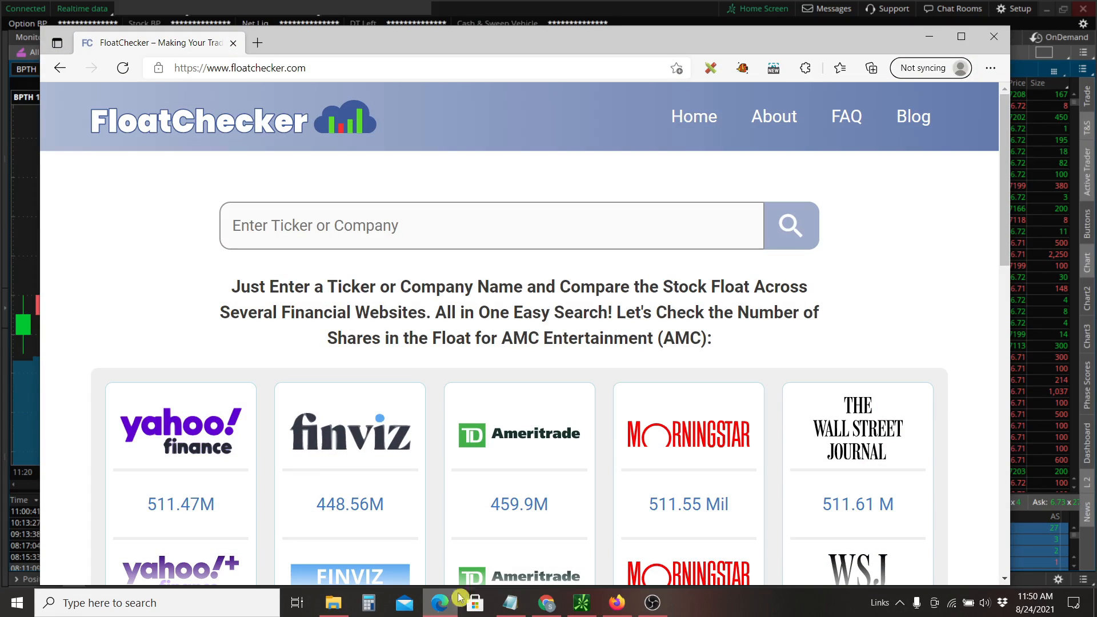
{"action": "left_click", "coordinate": [490, 224]}
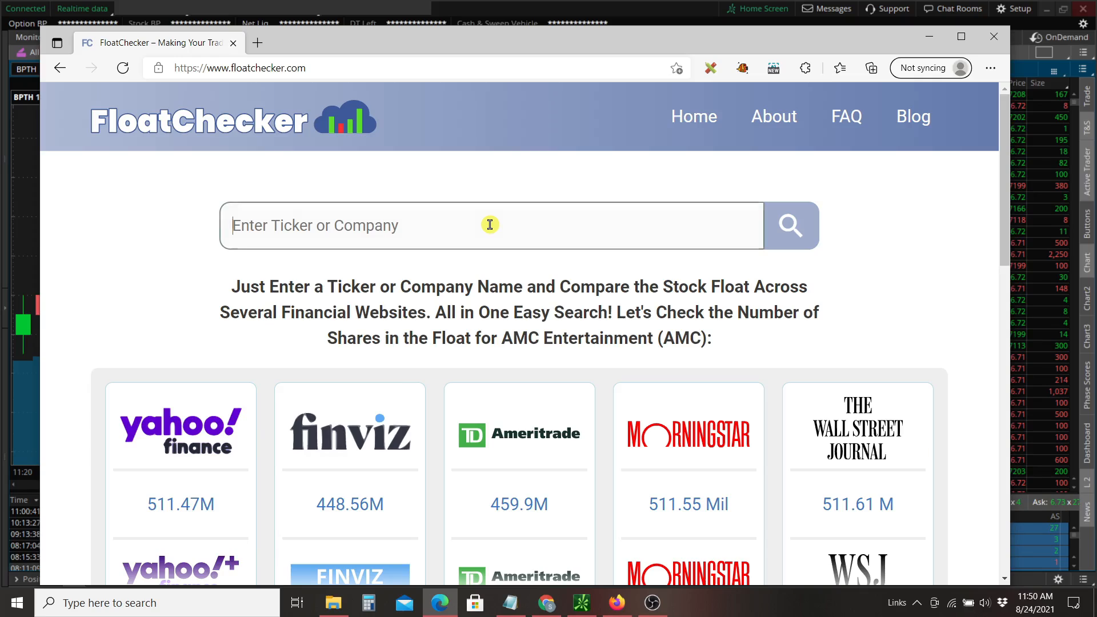
{"action": "left_click", "coordinate": [490, 224]}
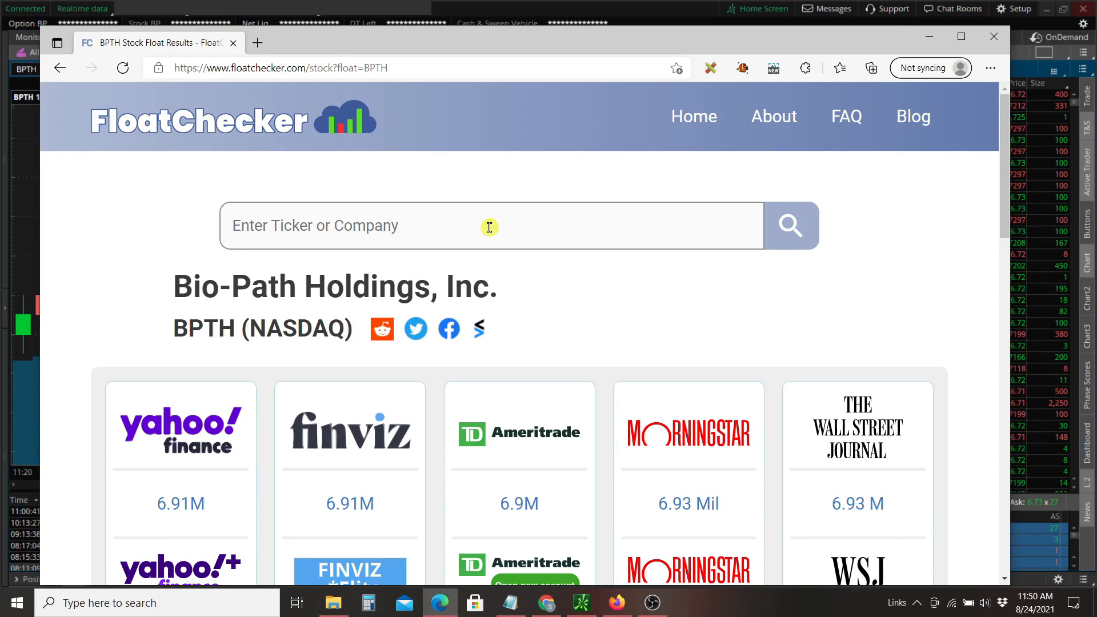
{"action": "type", "text": "tka"}
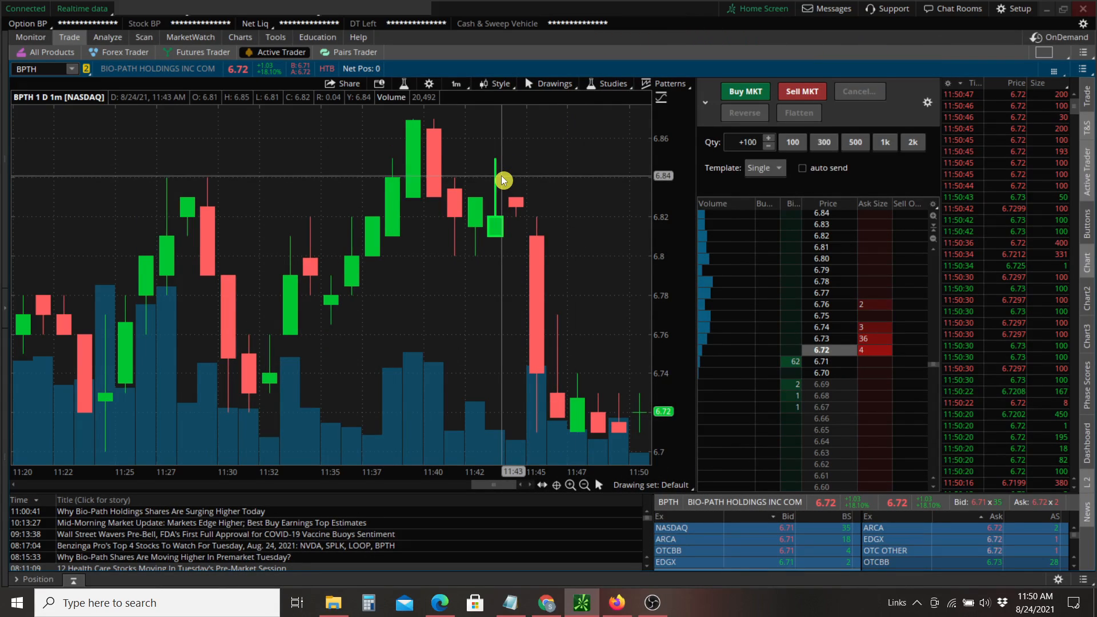
{"action": "mouse_move", "coordinate": [596, 311]}
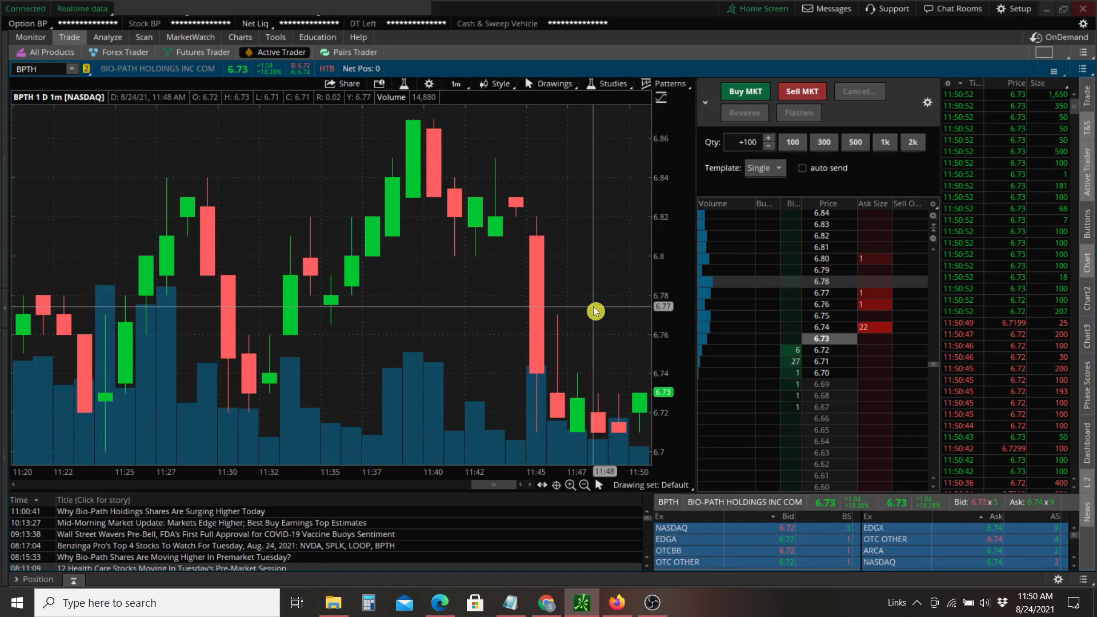
{"action": "mouse_move", "coordinate": [436, 394]}
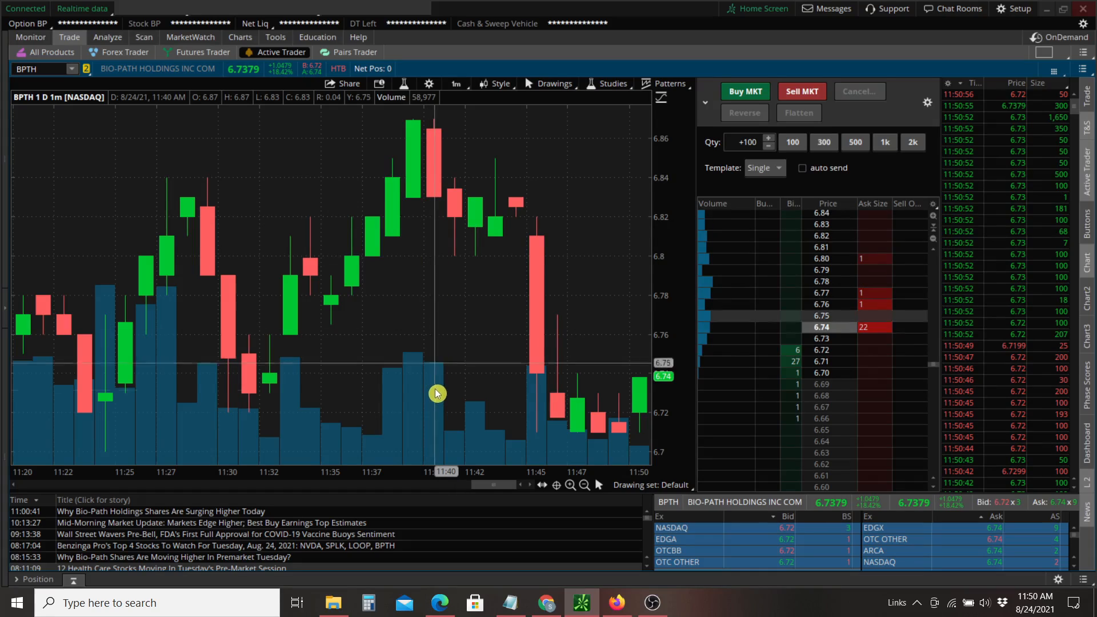
{"action": "mouse_move", "coordinate": [380, 410]}
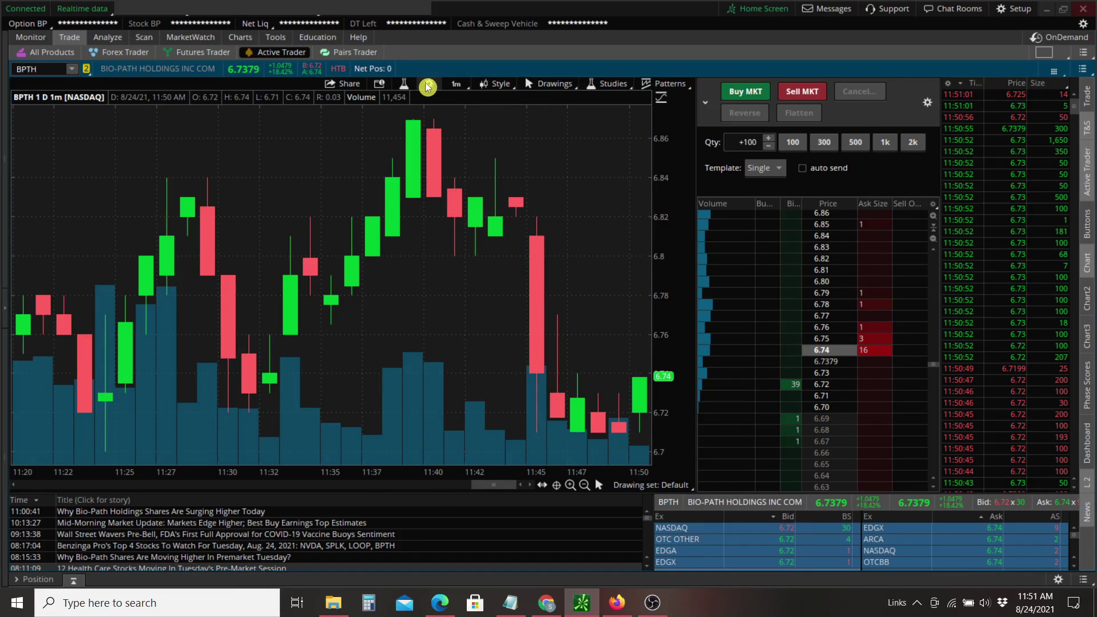
Set volume bars to 'Color as symbol ticks' in chart Appearance settings and apply.
{"action": "left_click", "coordinate": [427, 84]}
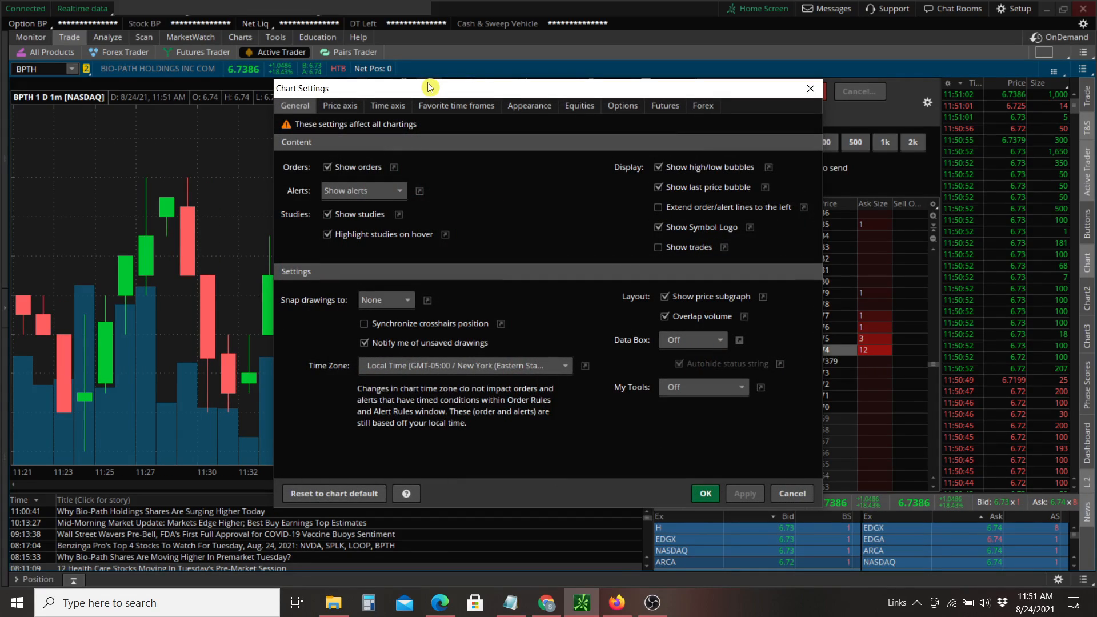
{"action": "left_click", "coordinate": [529, 105]}
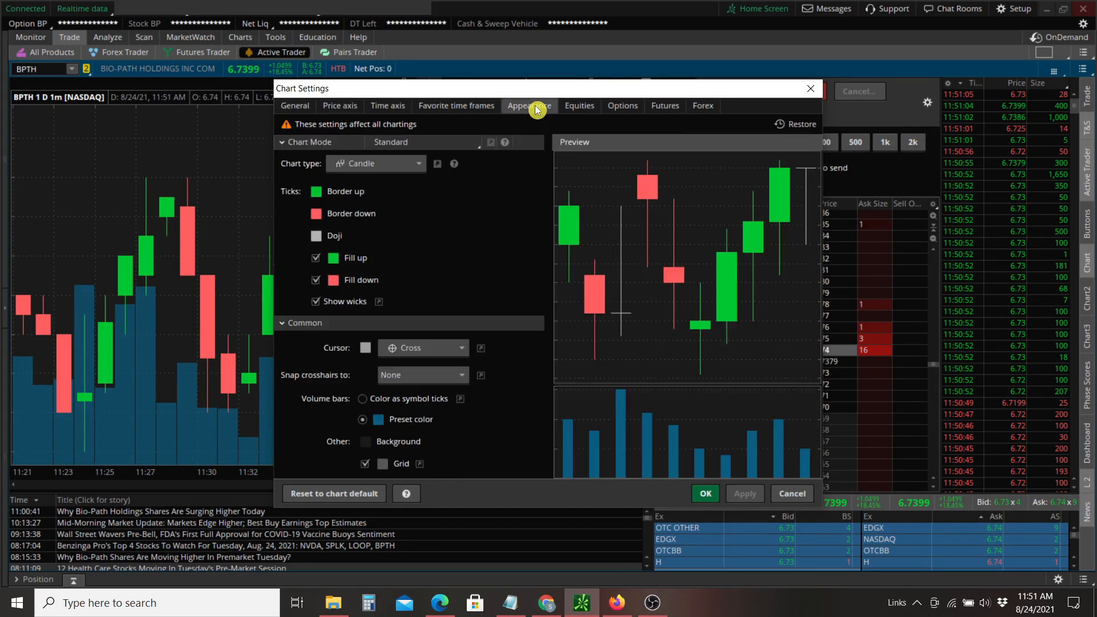
{"action": "mouse_move", "coordinate": [368, 400]}
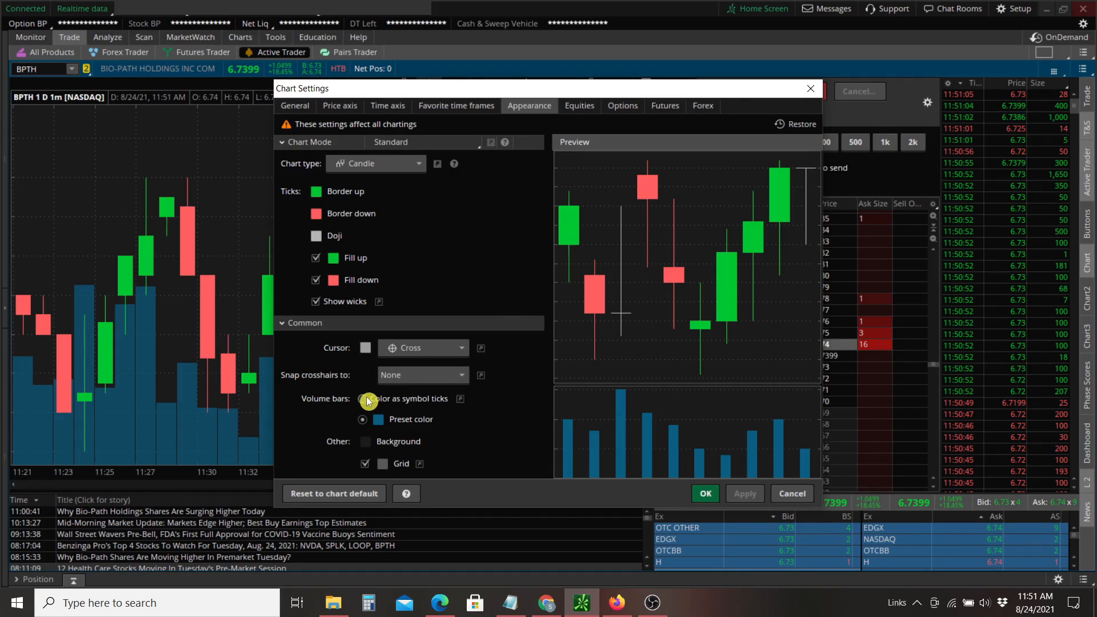
{"action": "left_click", "coordinate": [363, 399]}
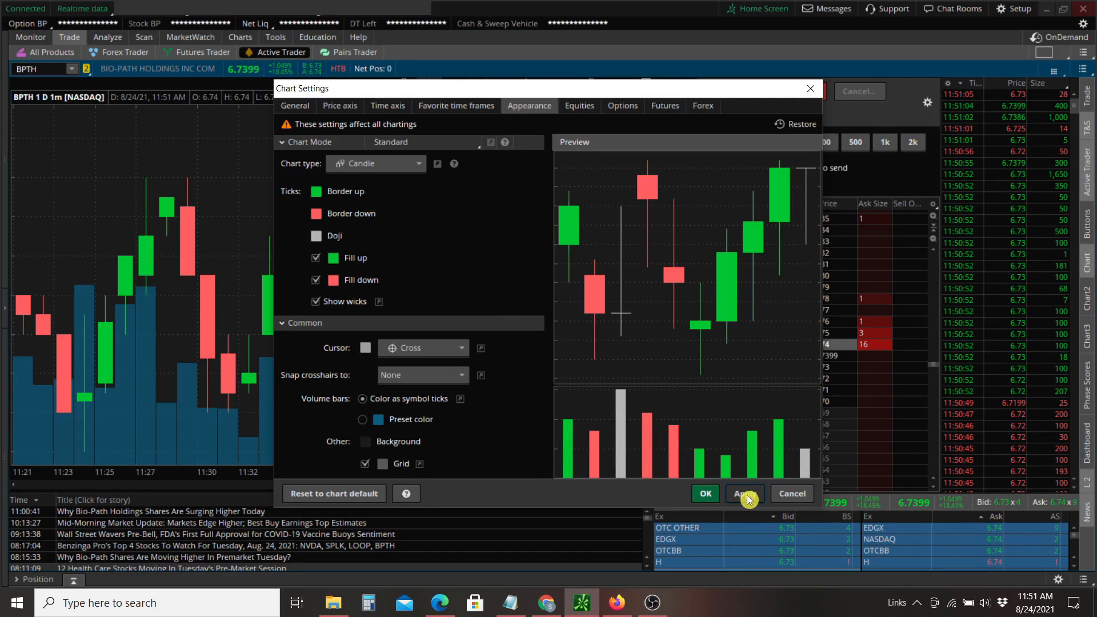
{"action": "left_click", "coordinate": [705, 493]}
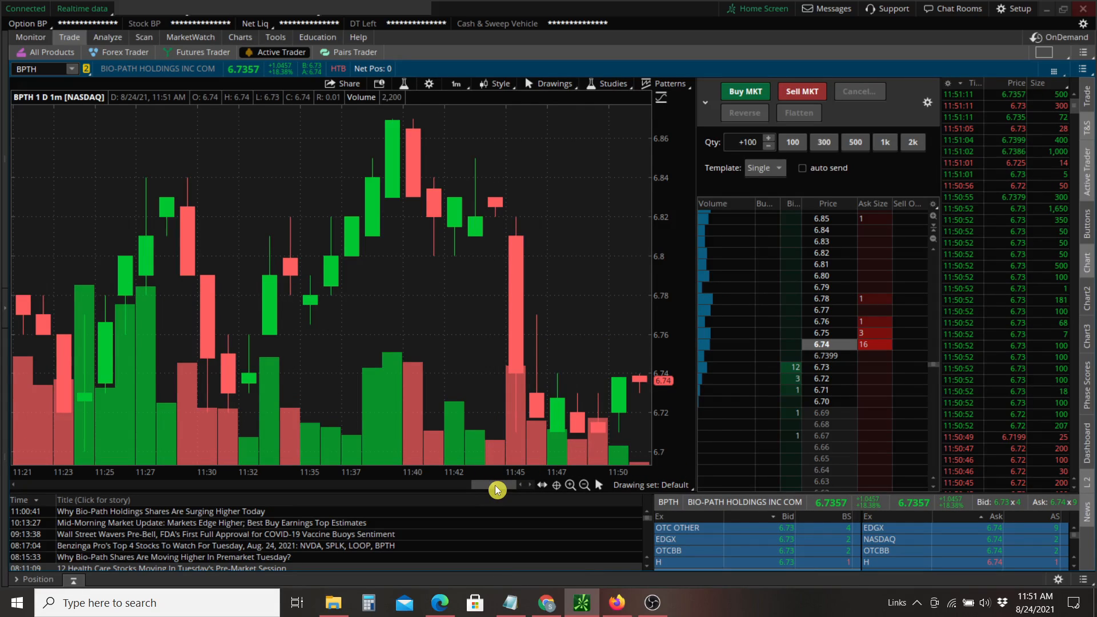
{"action": "left_click_drag", "start_coordinate": [497, 485], "coordinate": [468, 492]}
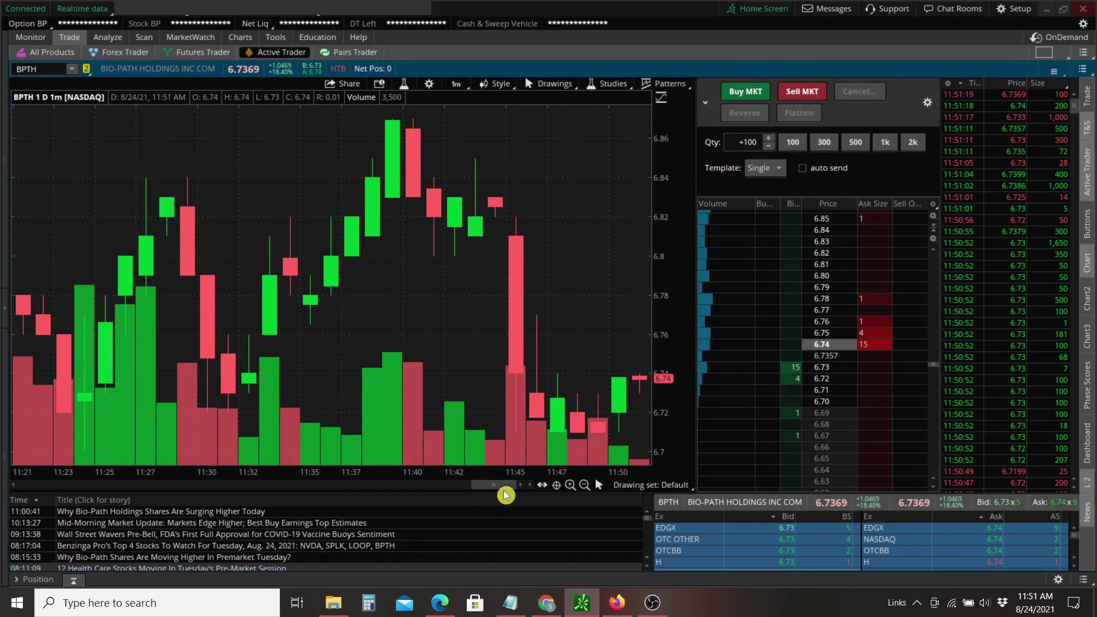
{"action": "mouse_move", "coordinate": [564, 225]}
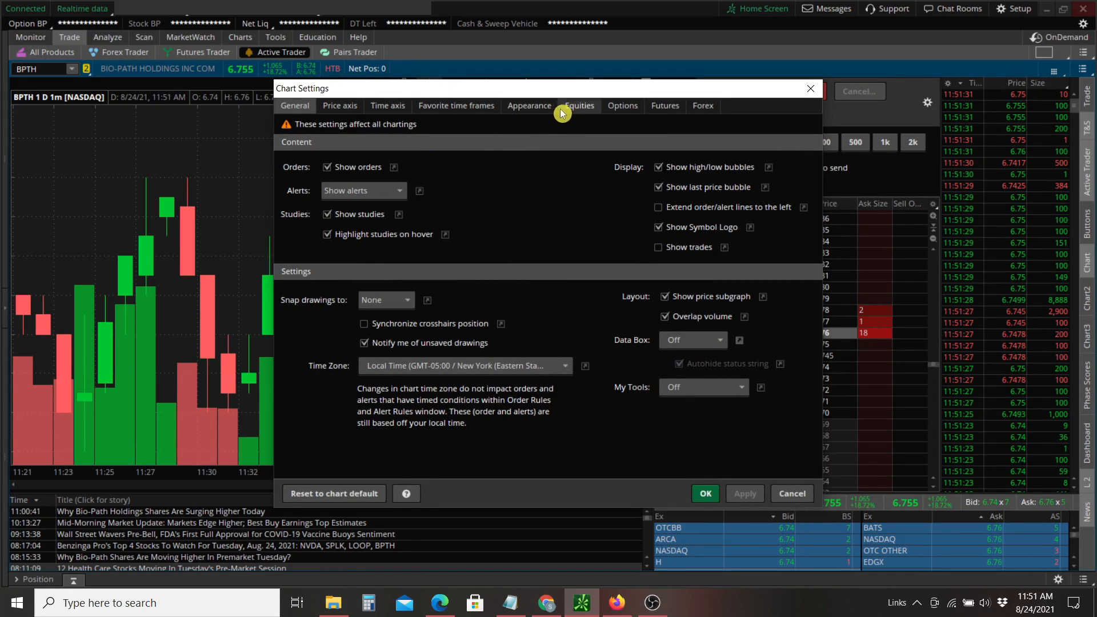
Turn off the volume subgraph so only price candles remain.
{"action": "left_click", "coordinate": [580, 106]}
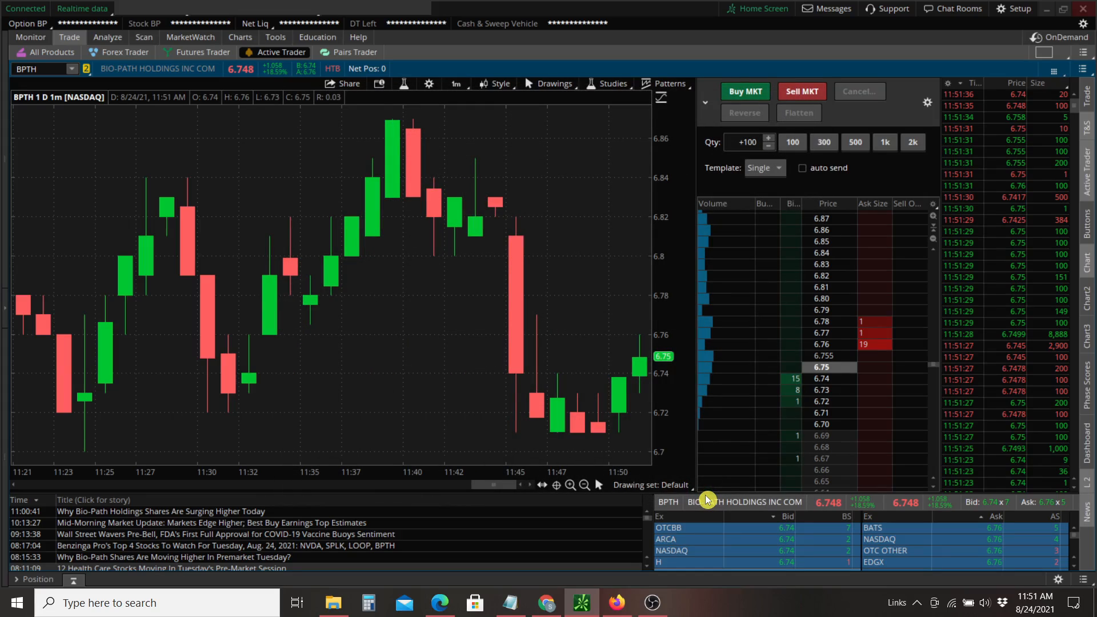
{"action": "mouse_move", "coordinate": [434, 252]}
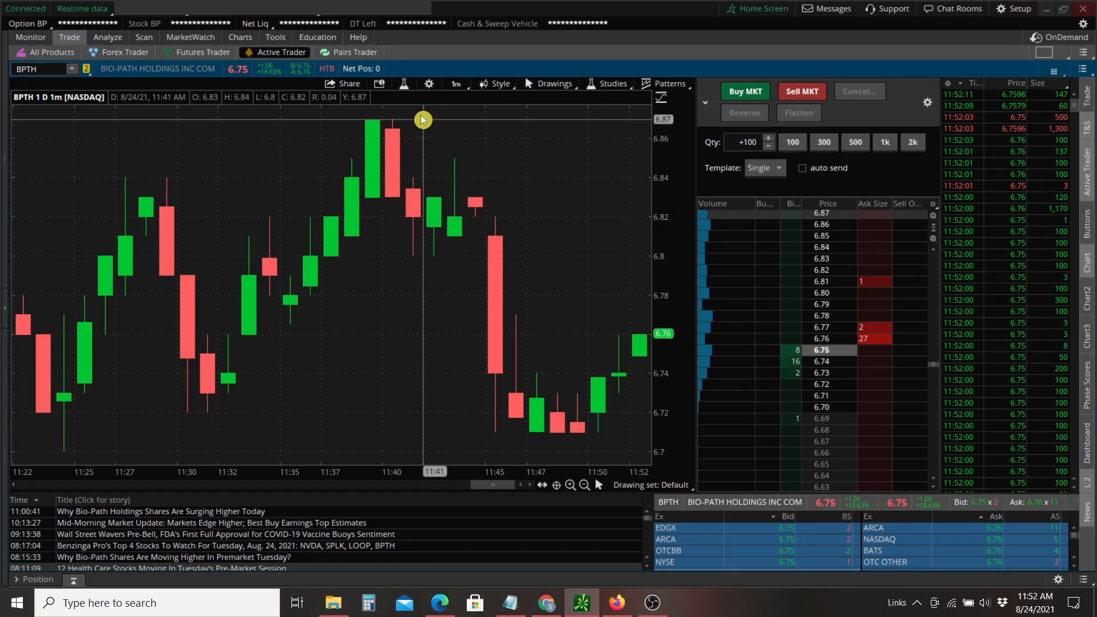
{"action": "mouse_move", "coordinate": [403, 84]}
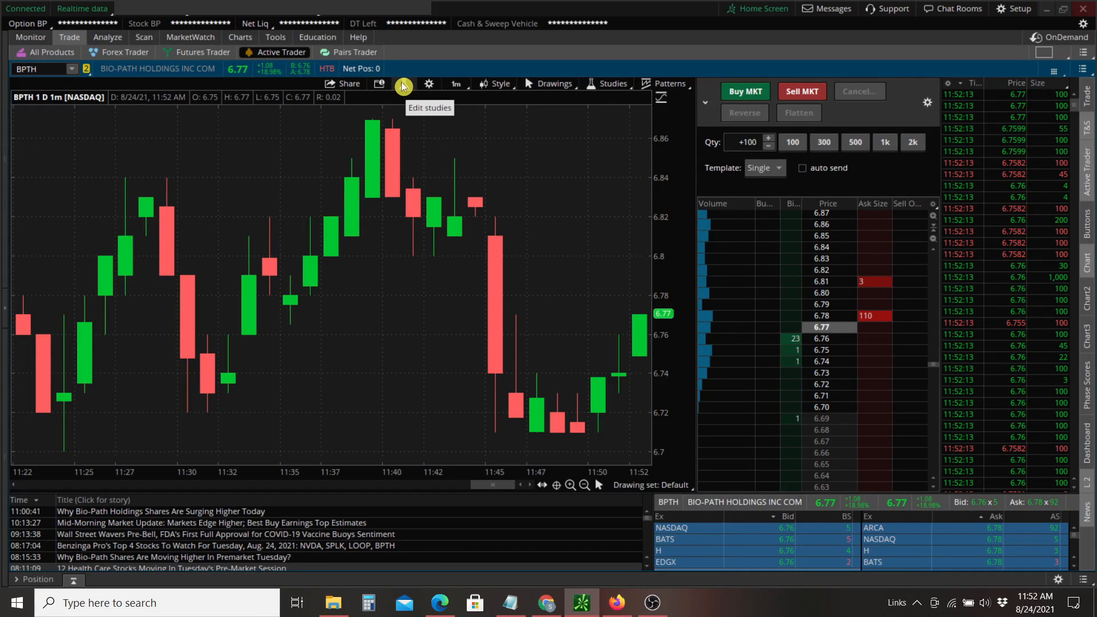
Create a new custom study named myVolue from Edit Studies.
{"action": "left_click", "coordinate": [404, 84]}
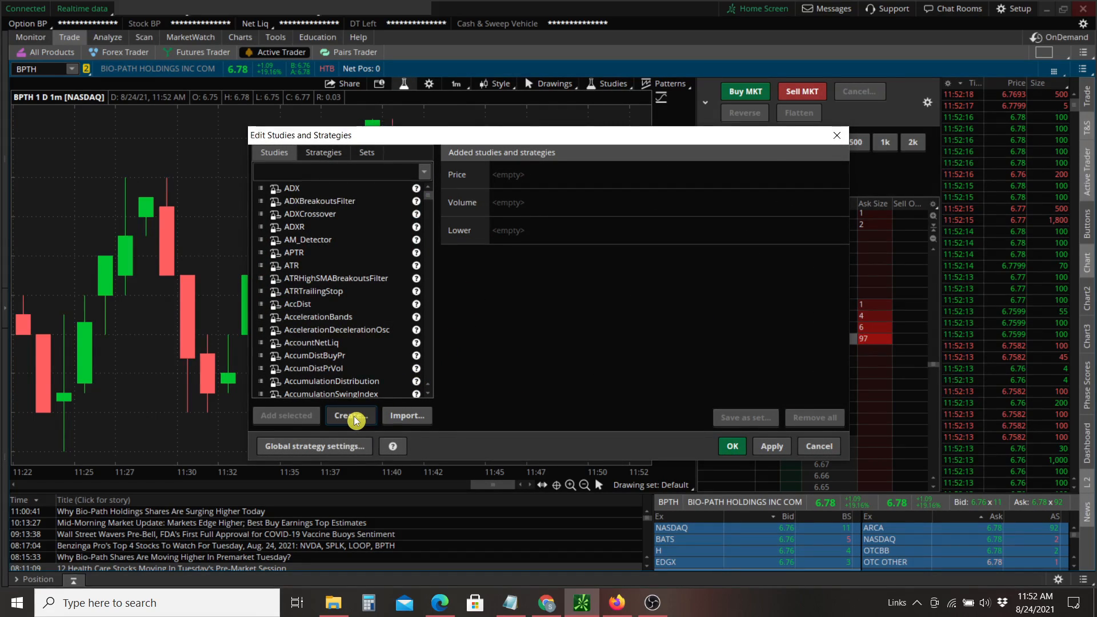
{"action": "left_click", "coordinate": [350, 415]}
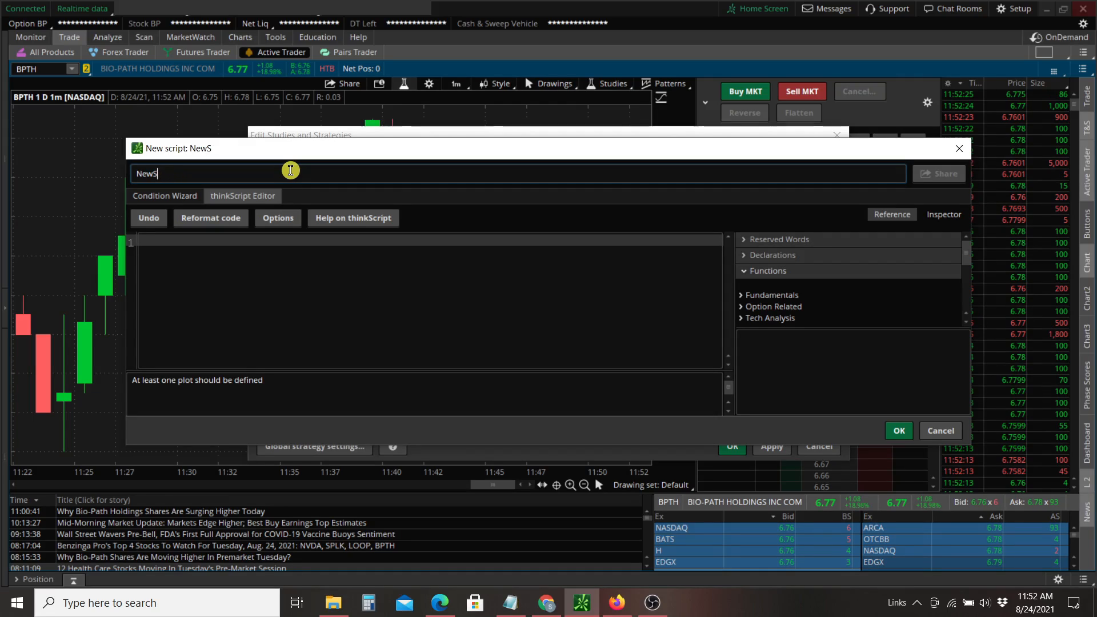
{"action": "type", "text": "myVolue"}
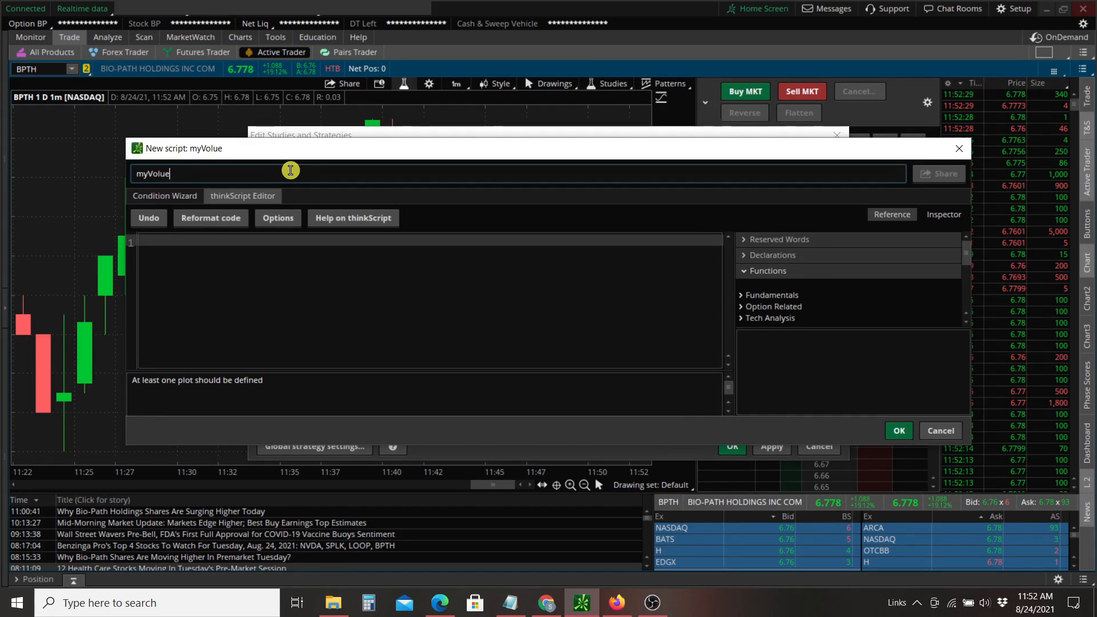
{"action": "type", "text": "m"}
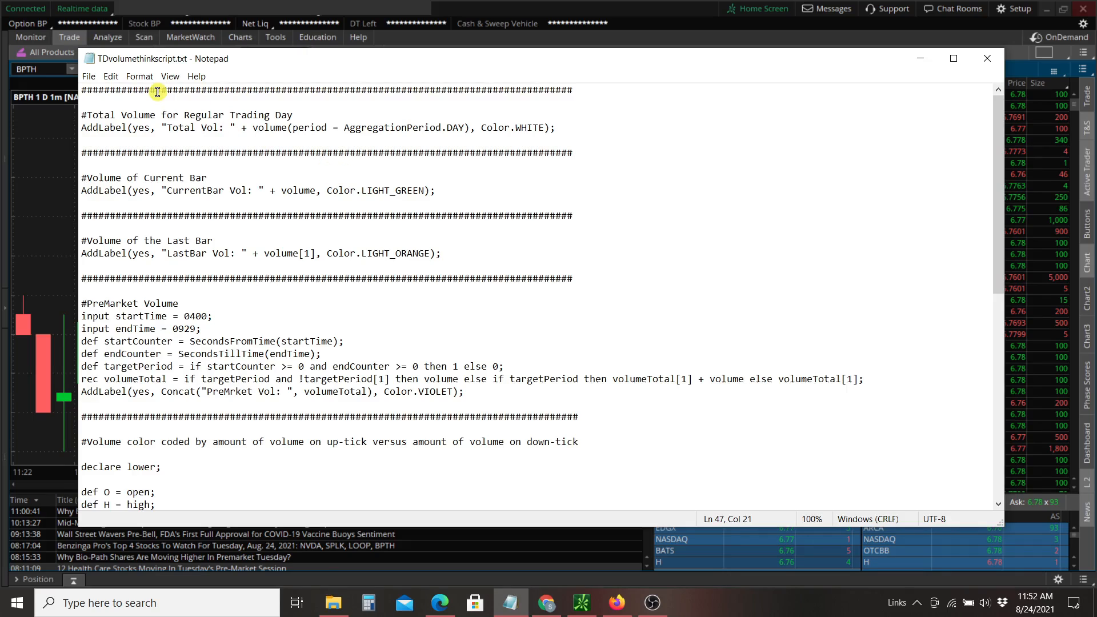
Select the whole volume thinkScript in Notepad for copying.
{"action": "left_click", "coordinate": [111, 76]}
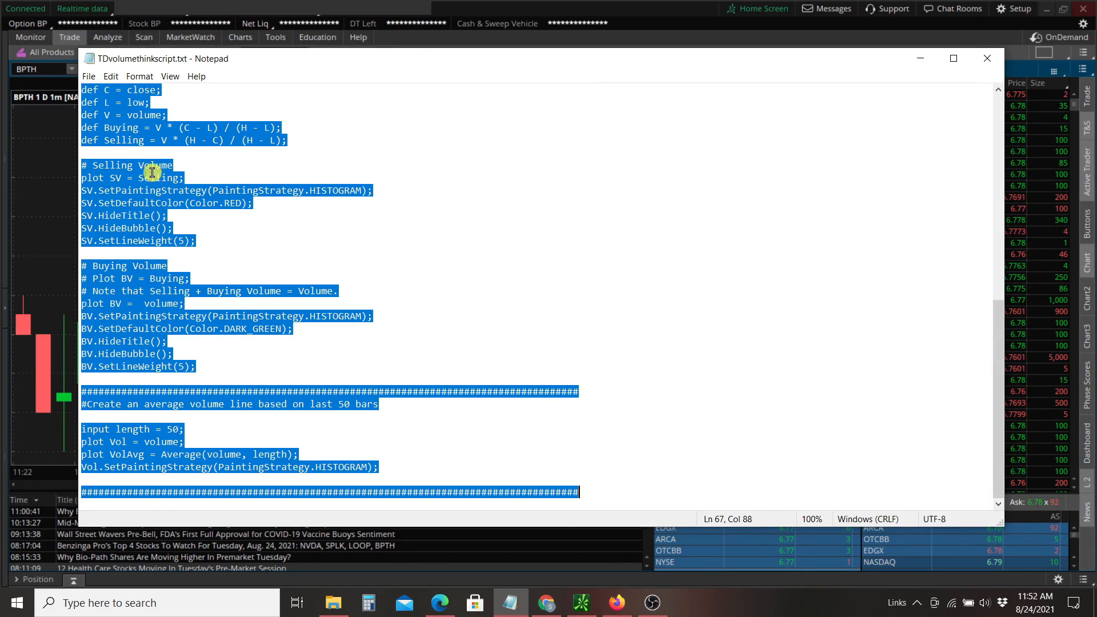
{"action": "left_click", "coordinate": [111, 76]}
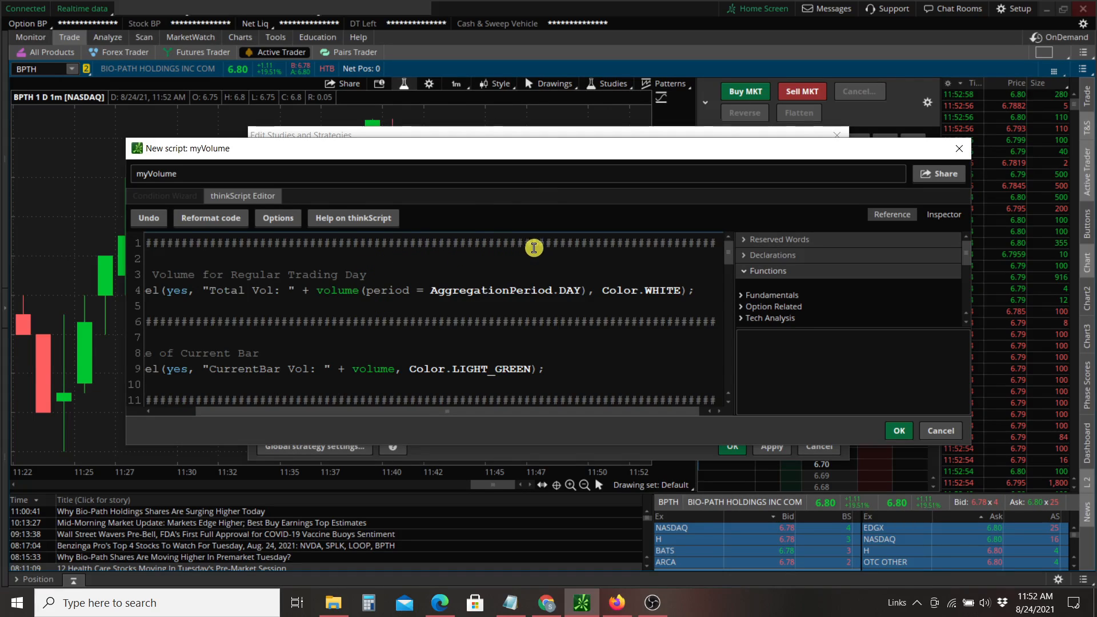
{"action": "mouse_move", "coordinate": [434, 332]}
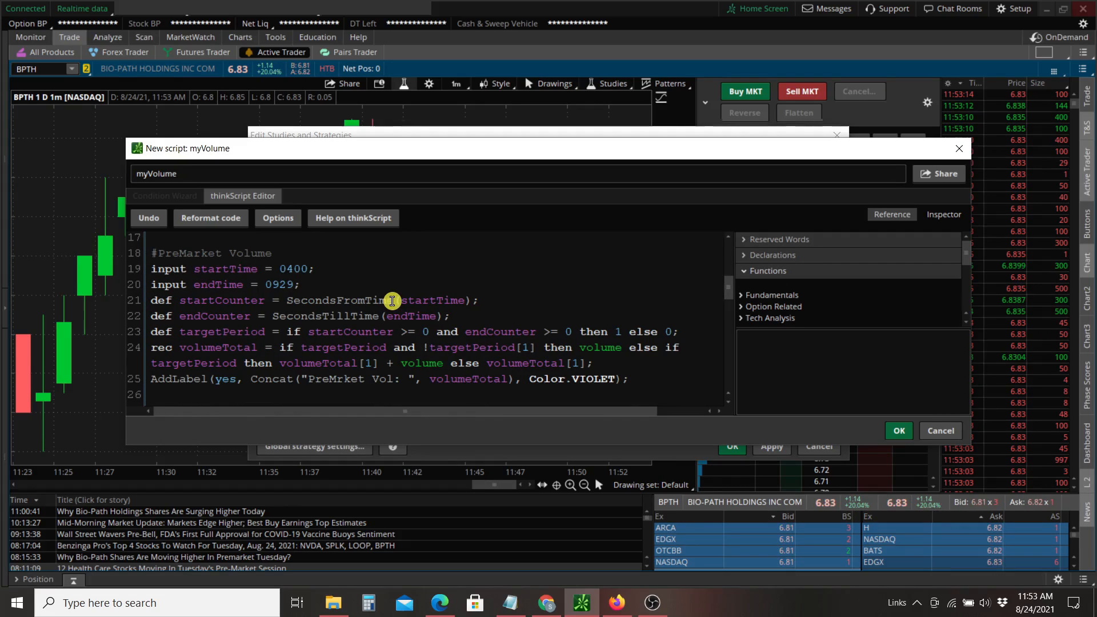
Review the pasted volume code and save it as the myVolume study.
{"action": "scroll", "scroll_direction": "down", "scroll_amount": 3}
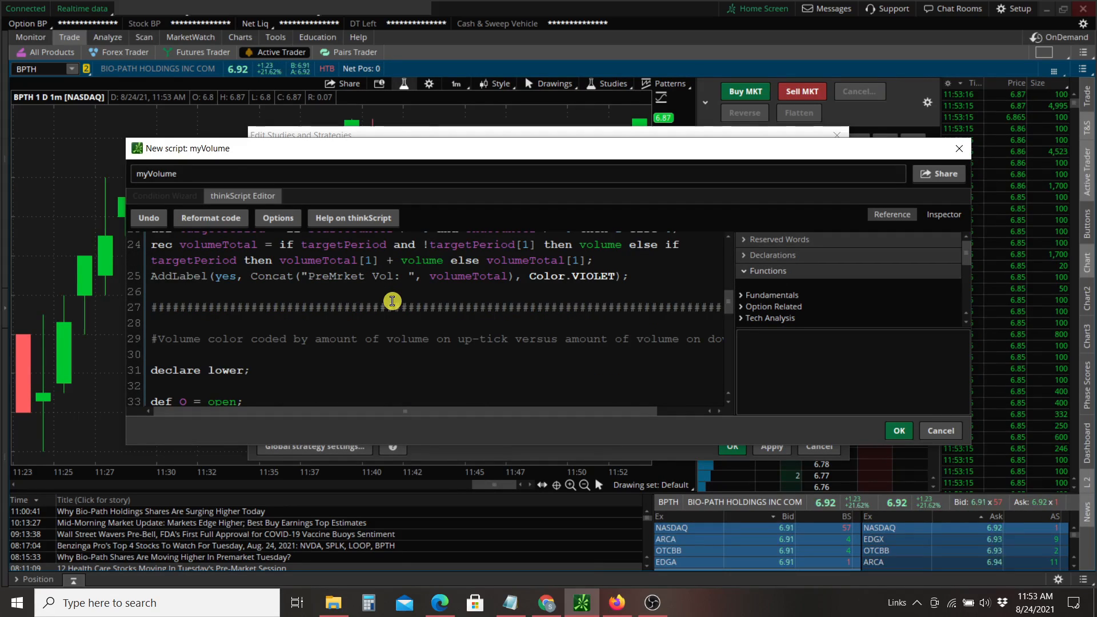
{"action": "scroll", "scroll_direction": "down", "scroll_amount": 3}
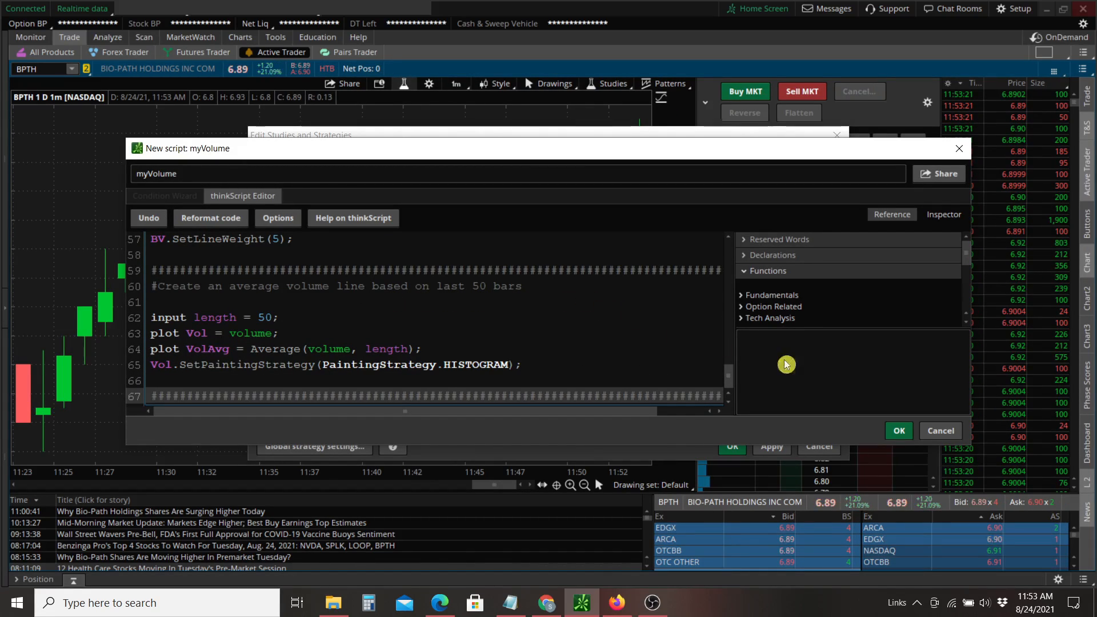
{"action": "left_click", "coordinate": [899, 431]}
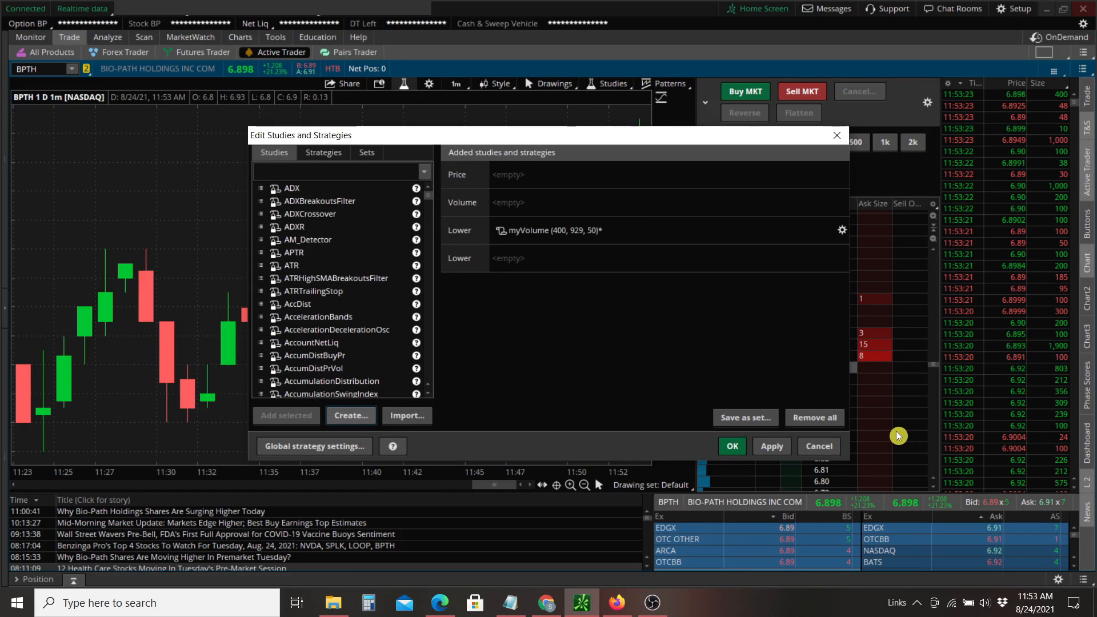
Apply myVolume to the BPTH chart's lower pane.
{"action": "left_click", "coordinate": [771, 447]}
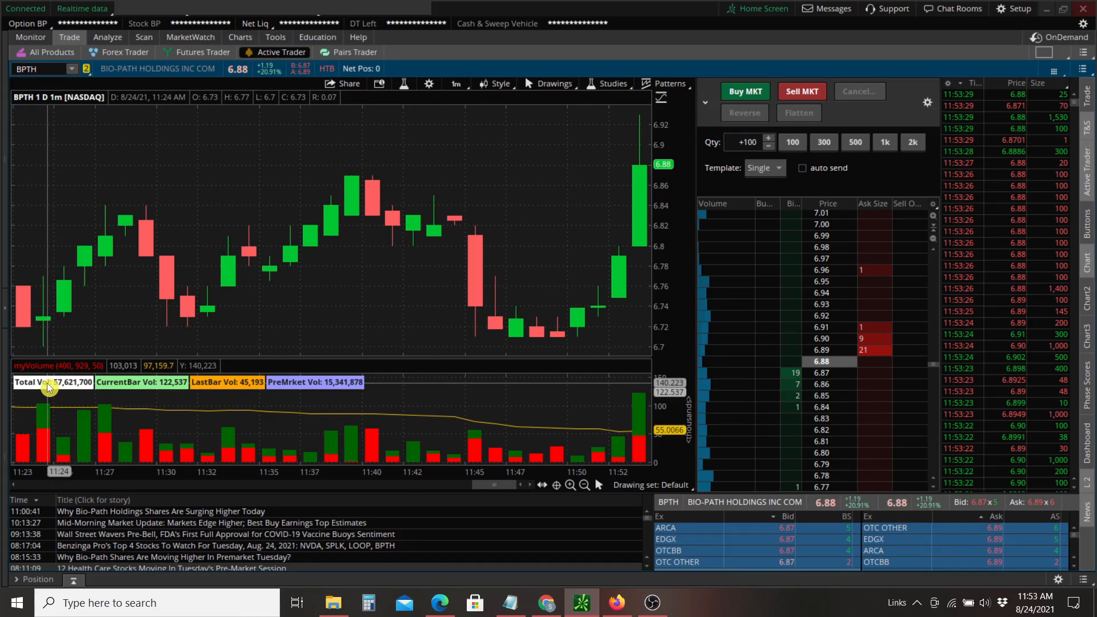
{"action": "mouse_move", "coordinate": [167, 399]}
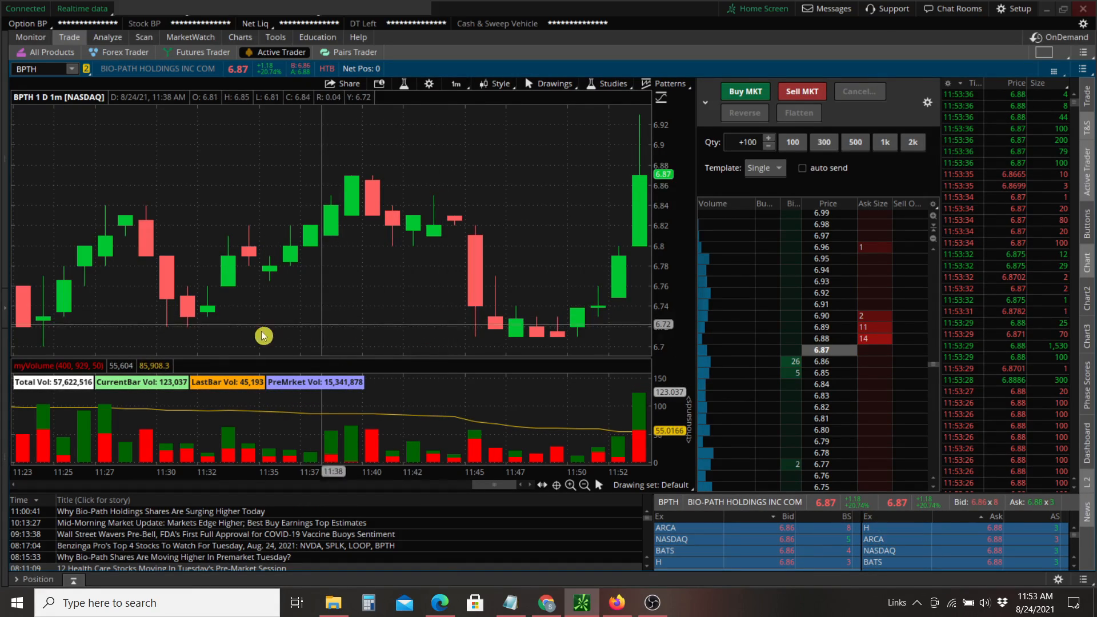
{"action": "mouse_move", "coordinate": [409, 125]}
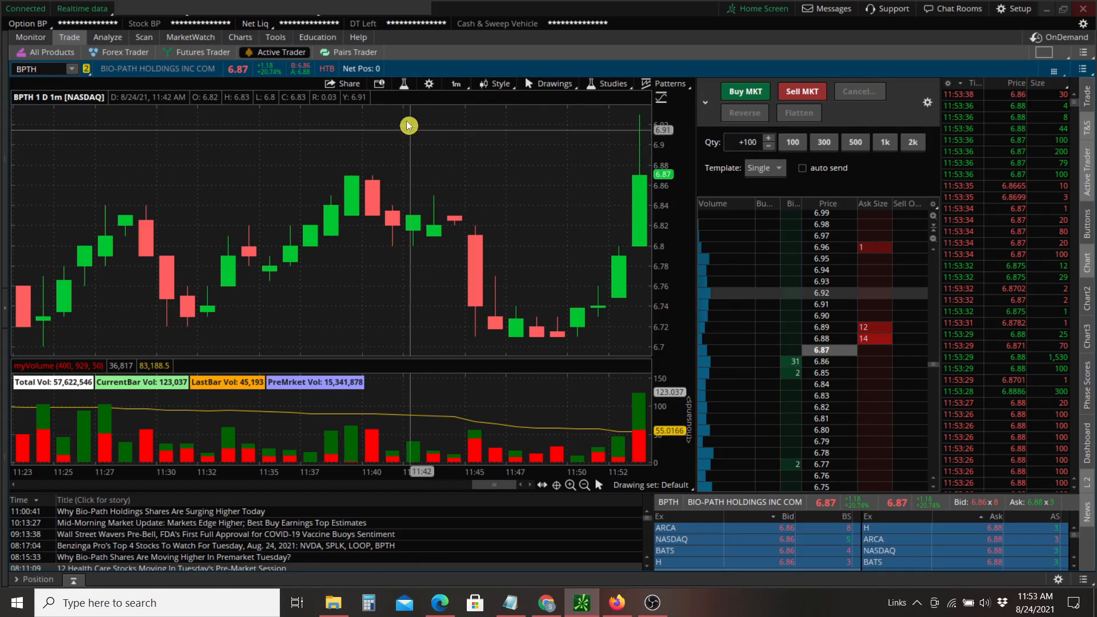
Edit myVolume's source to change the Total Vol label from Color.WHITE to Color.RED.
{"action": "left_click", "coordinate": [608, 84]}
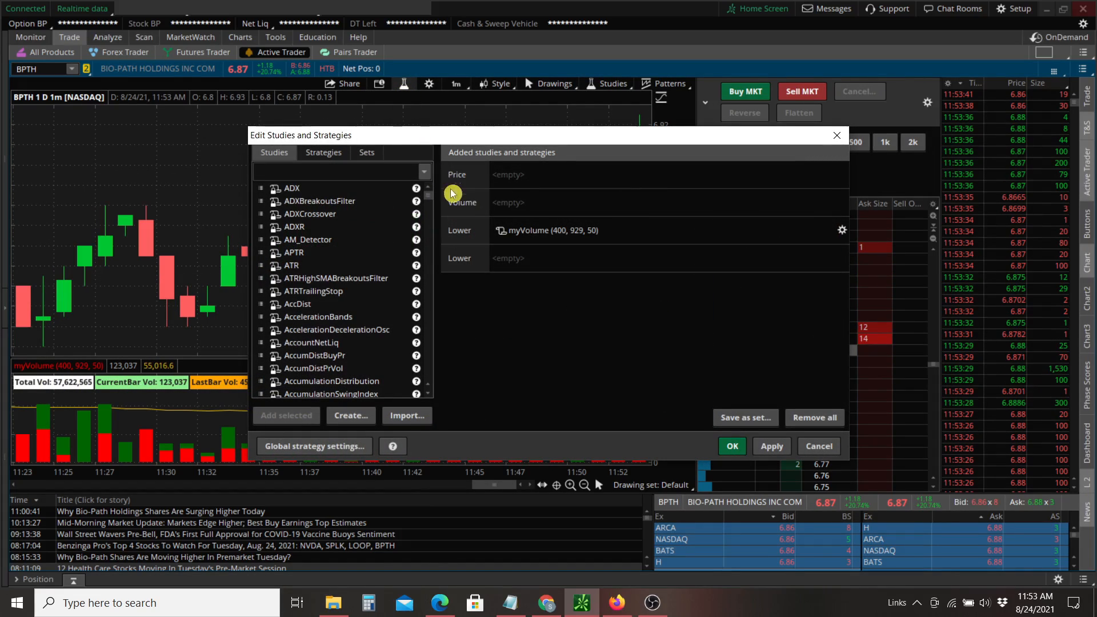
{"action": "right_click", "coordinate": [554, 230]}
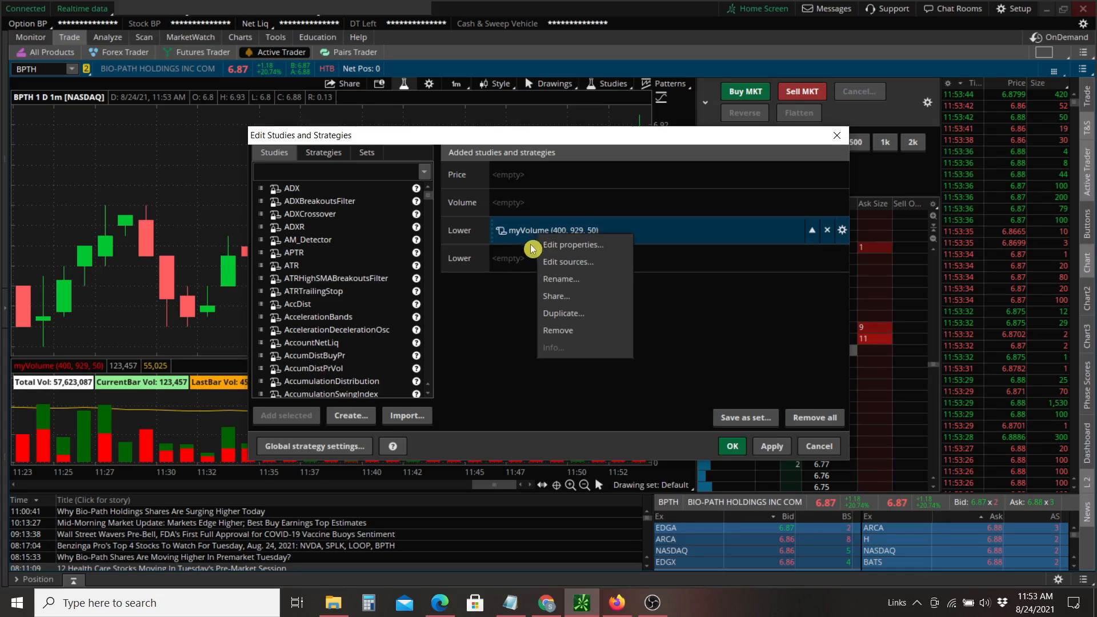
{"action": "left_click", "coordinate": [573, 245]}
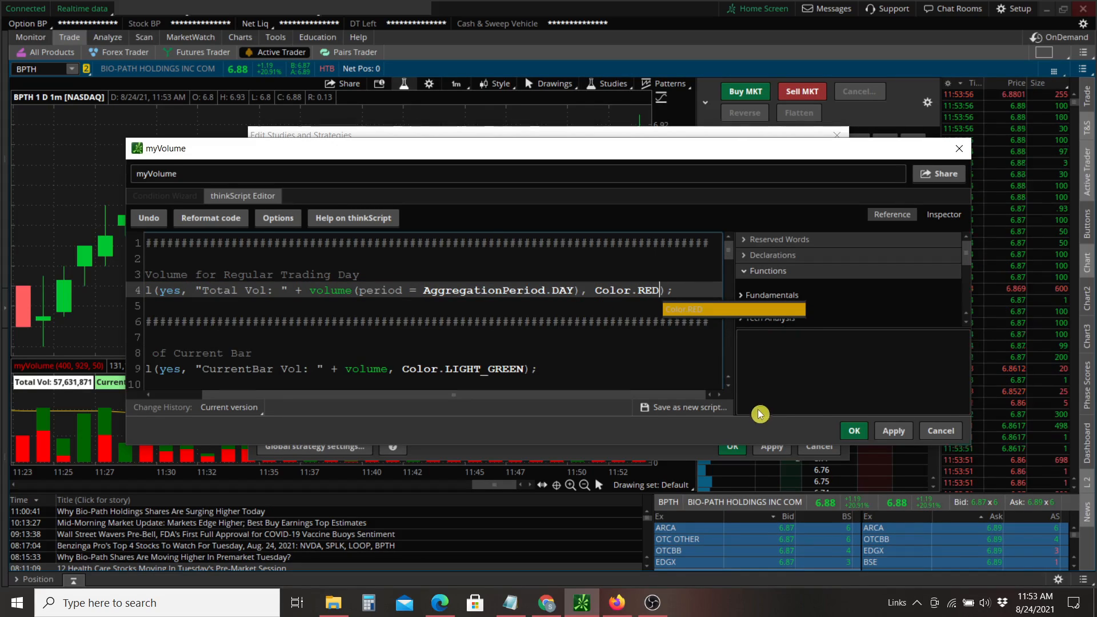
{"action": "left_click", "coordinate": [853, 430]}
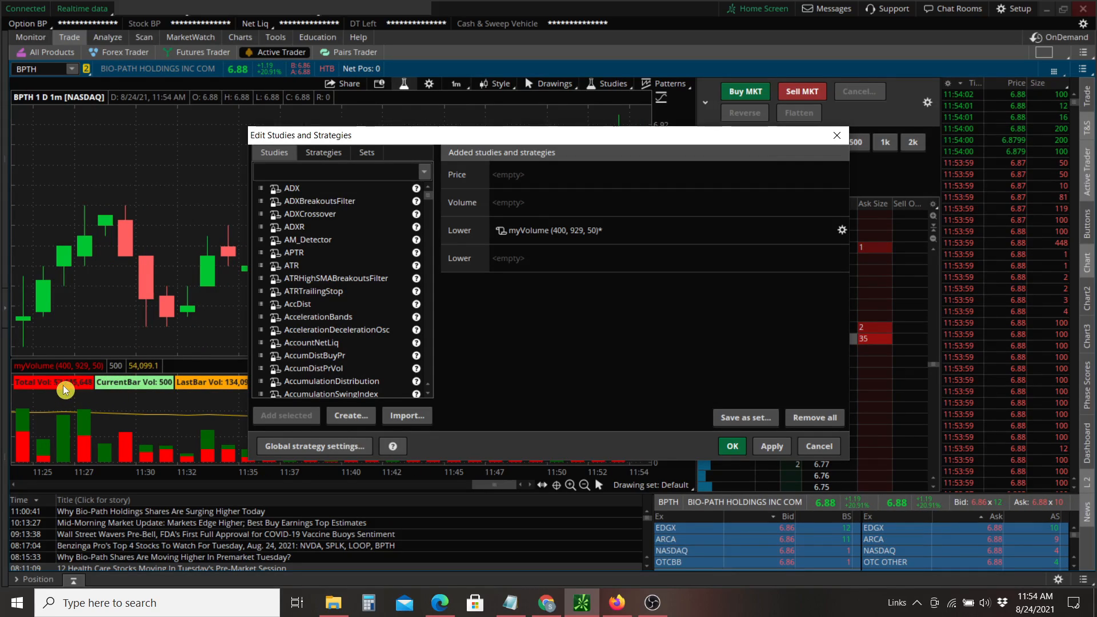
{"action": "mouse_move", "coordinate": [554, 256]}
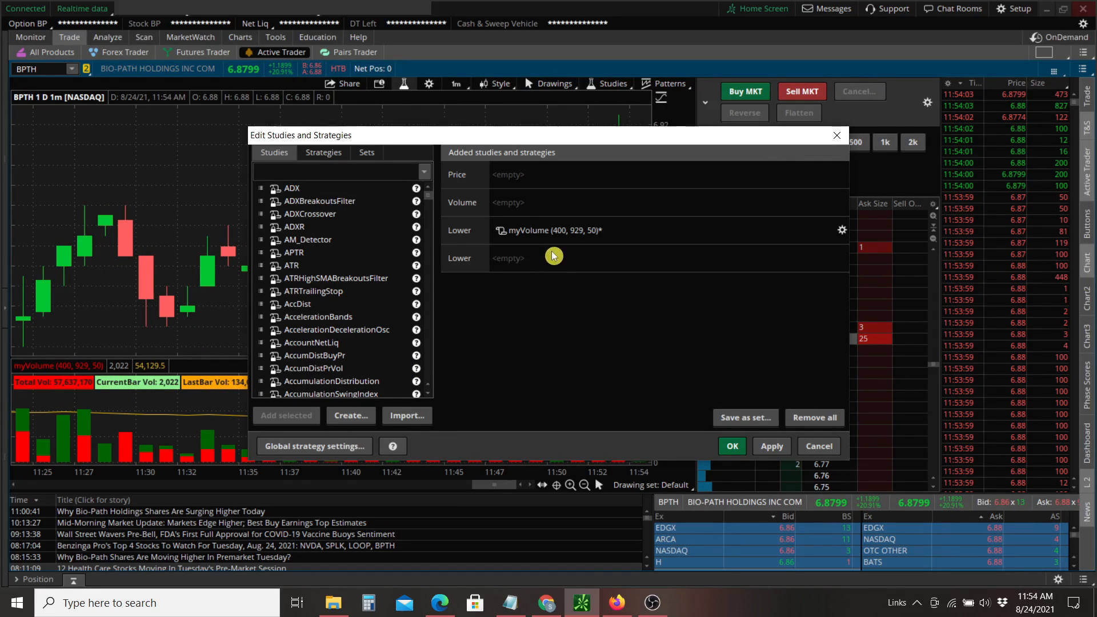
Move the Total Volume block below the PreMarket section in myVolume's source.
{"action": "right_click", "coordinate": [543, 230]}
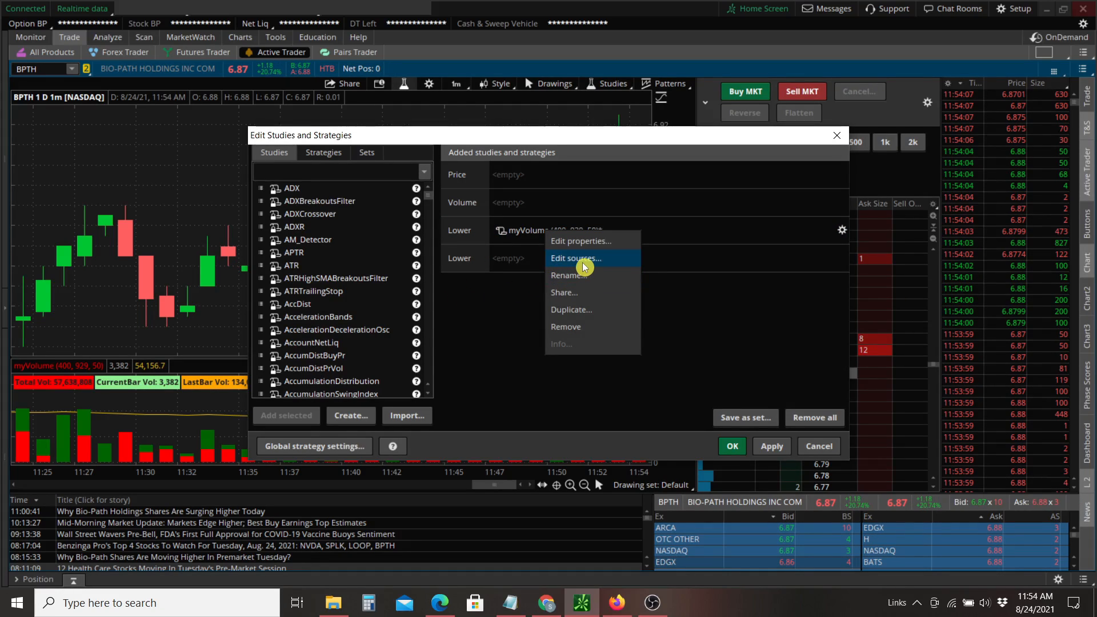
{"action": "left_click", "coordinate": [576, 258]}
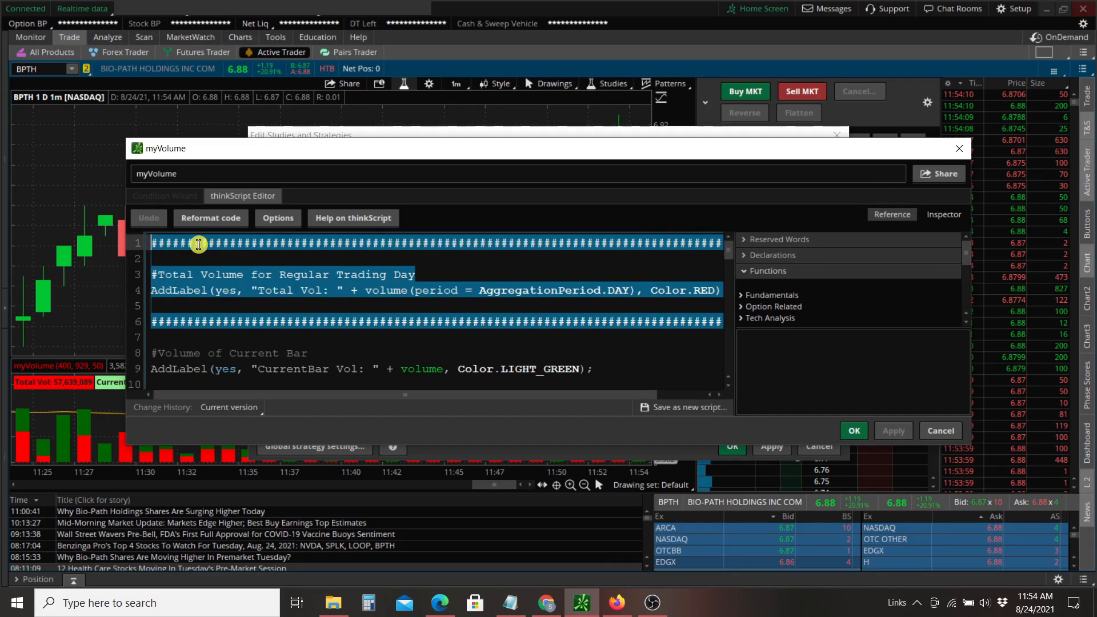
{"action": "scroll", "scroll_direction": "down", "scroll_amount": 3}
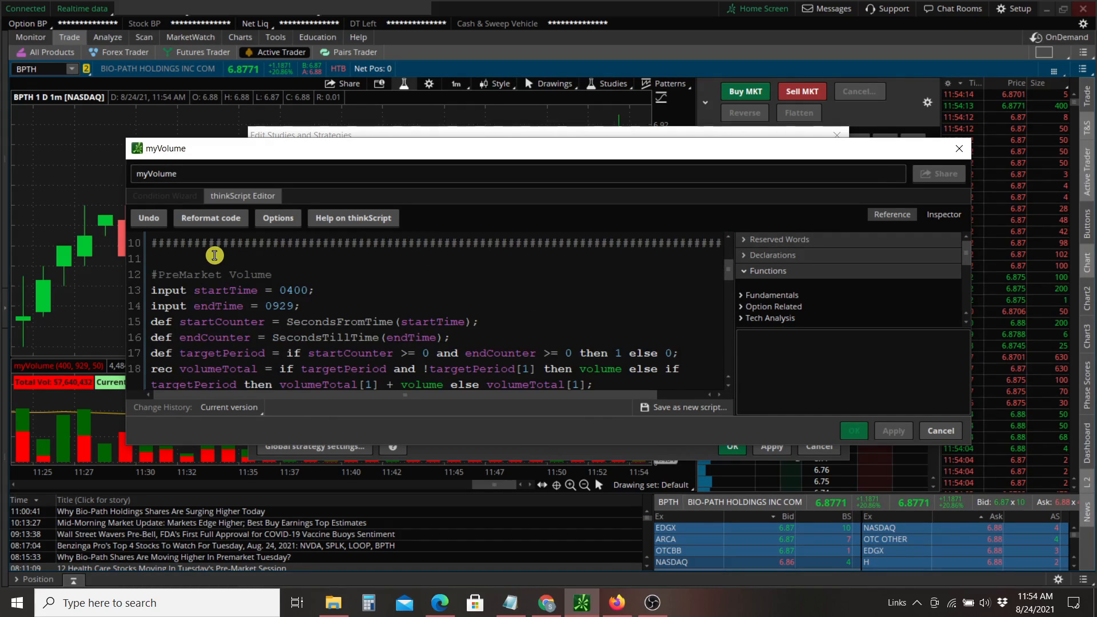
{"action": "scroll", "scroll_direction": "down", "scroll_amount": 3}
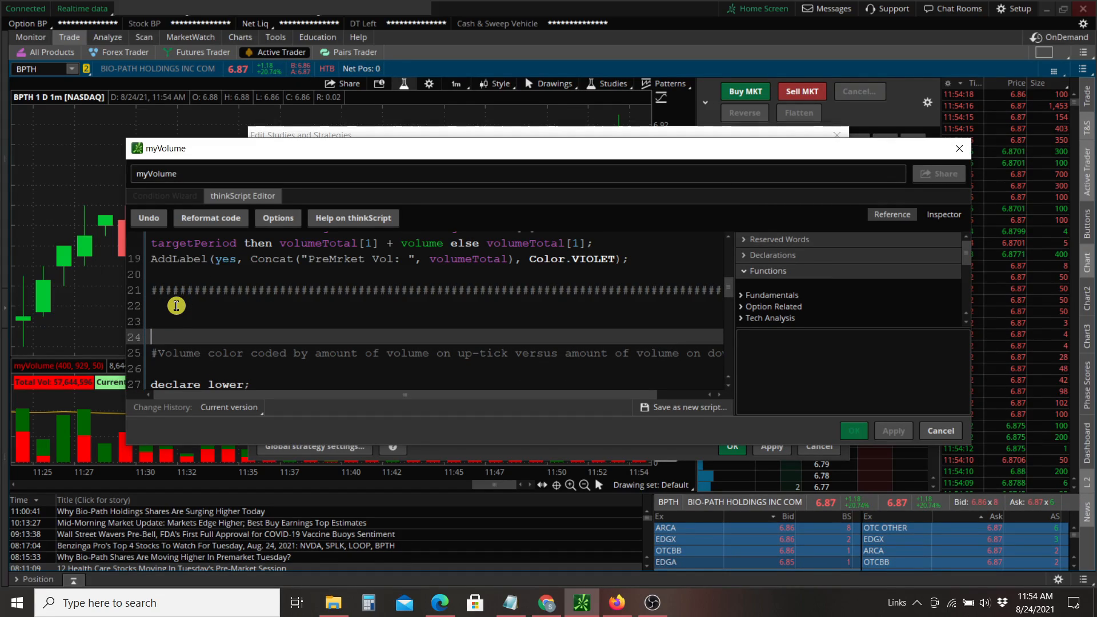
{"action": "right_click", "coordinate": [176, 306]}
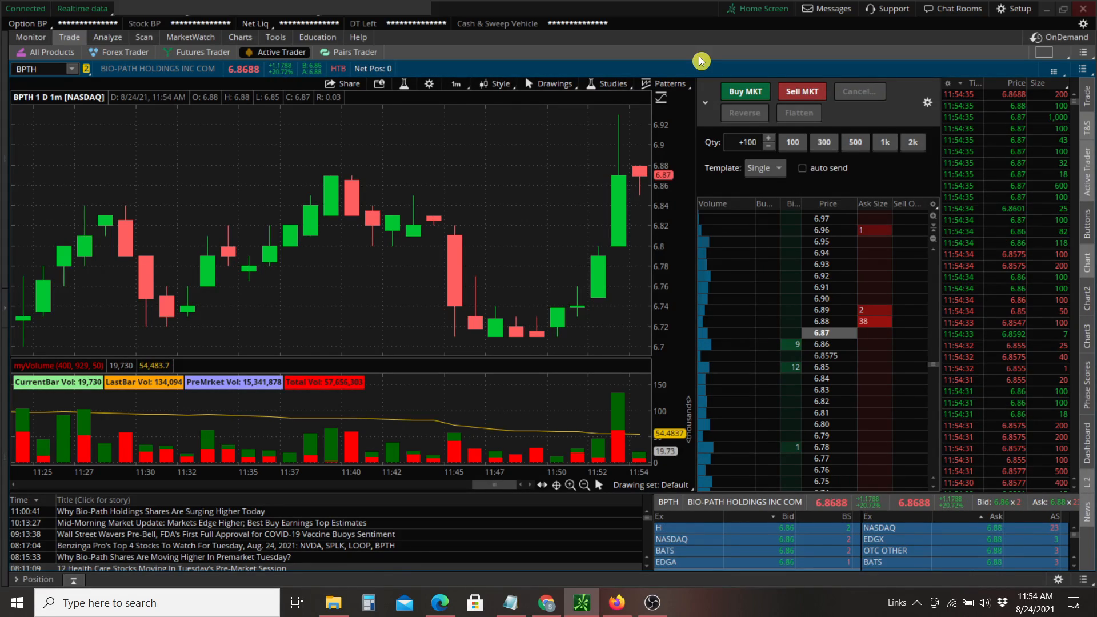
{"action": "mouse_move", "coordinate": [231, 383]}
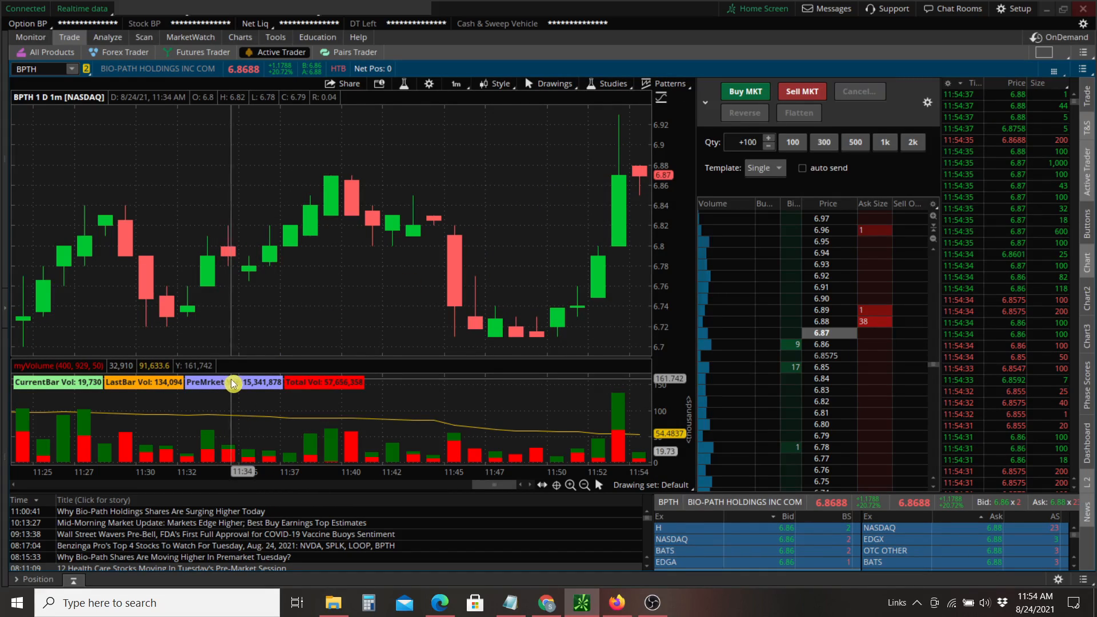
{"action": "mouse_move", "coordinate": [468, 290]}
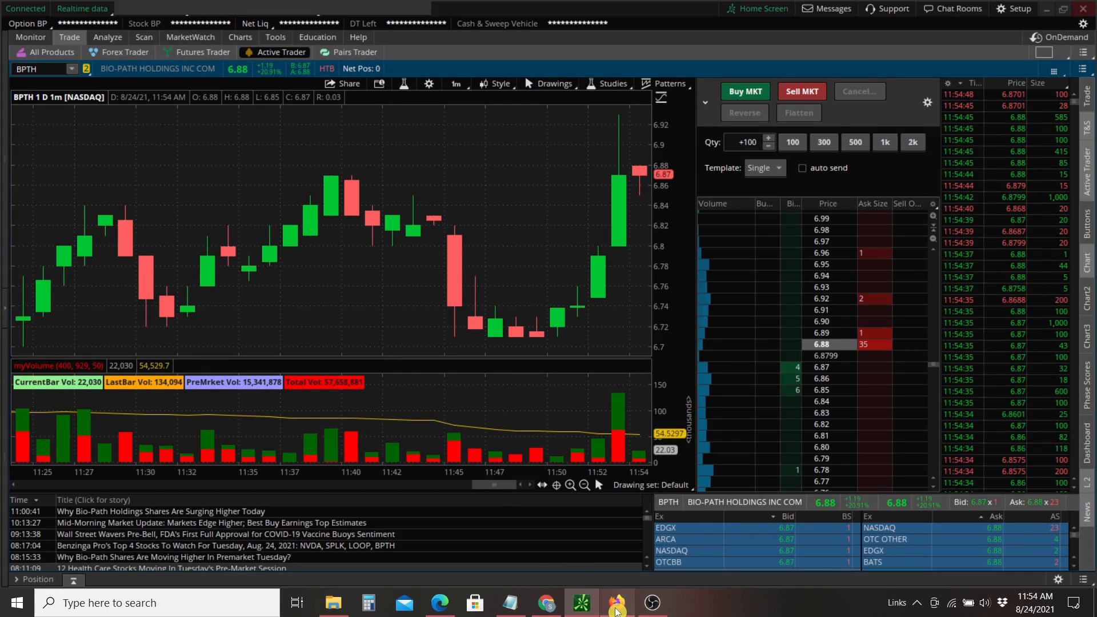
{"action": "left_click", "coordinate": [616, 603]}
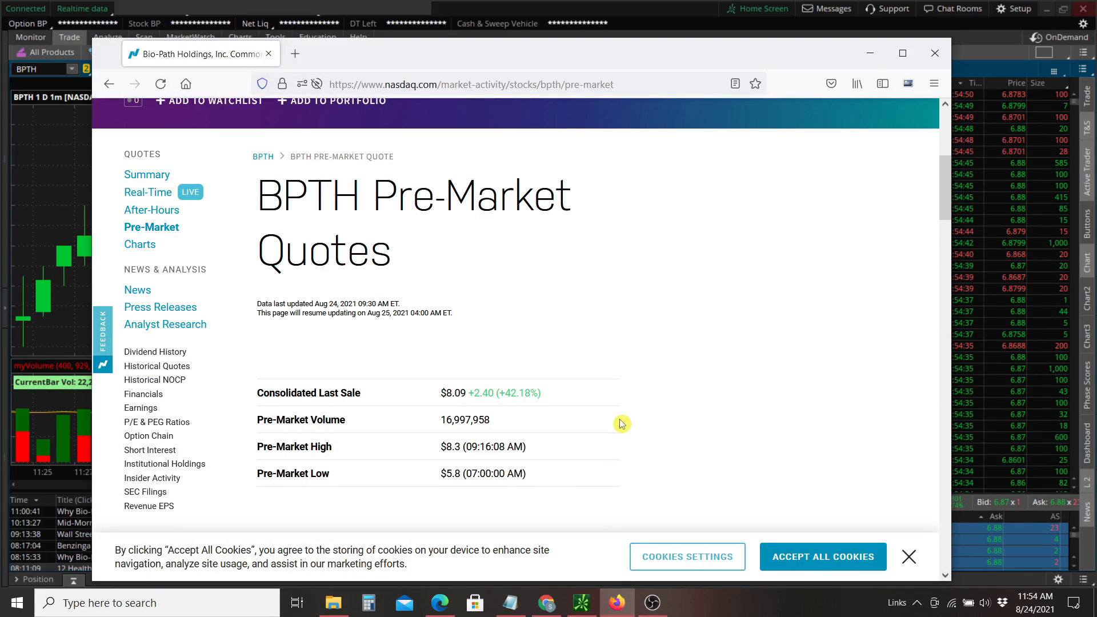
{"action": "mouse_move", "coordinate": [521, 416]}
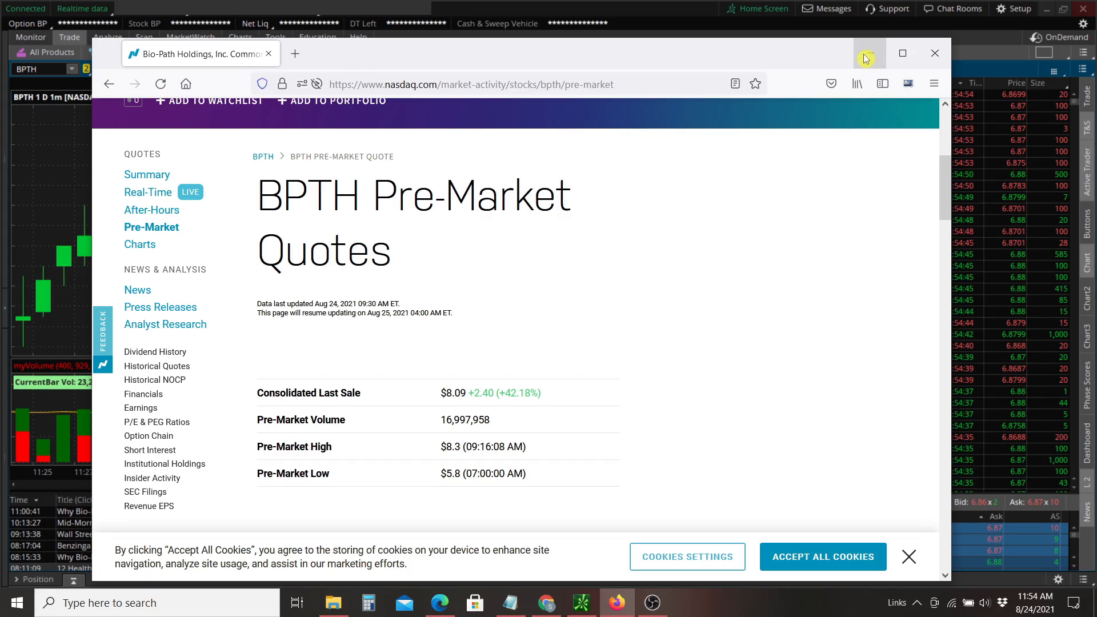
{"action": "left_click", "coordinate": [935, 53]}
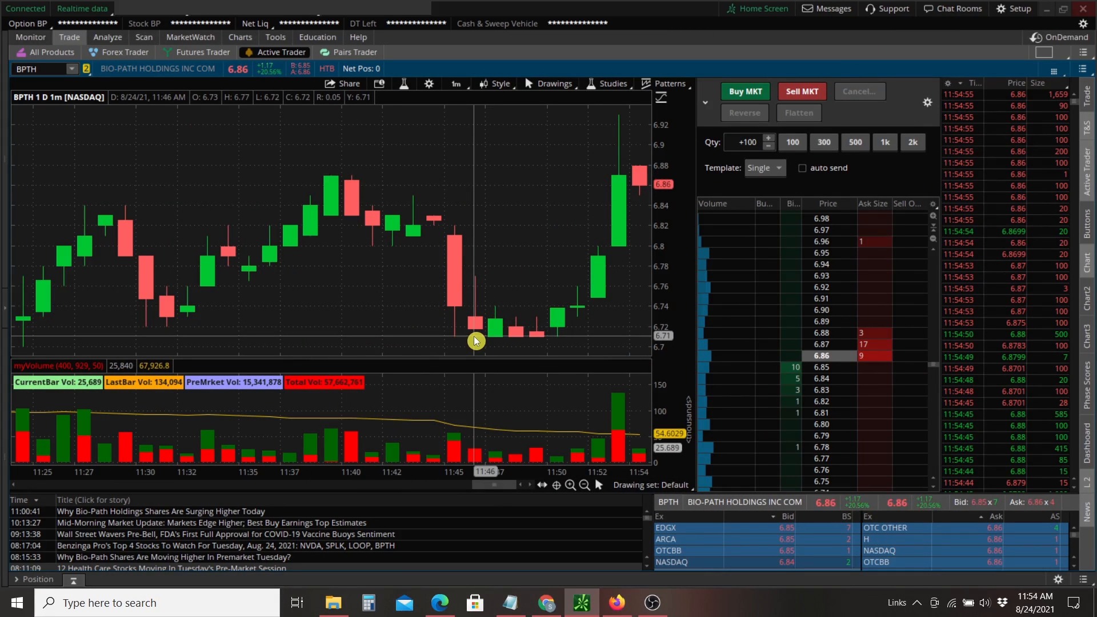